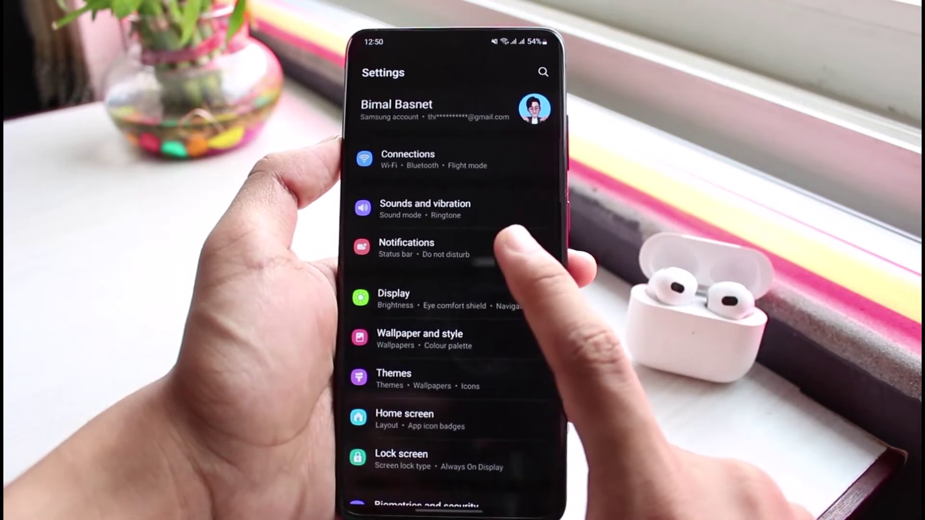
Go to Notifications, then Advanced settings, where the App icon badges toggle appears.
{"action": "left_click", "coordinate": [415, 248]}
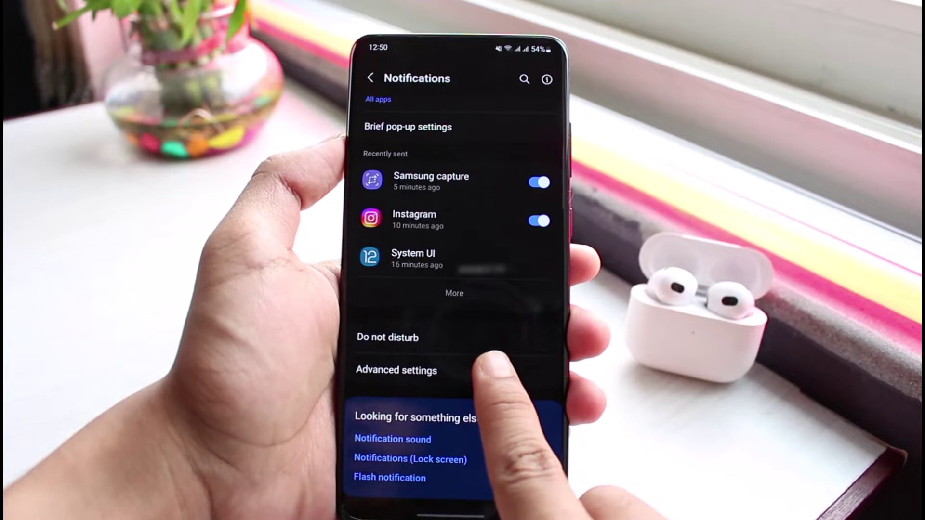
{"action": "left_click", "coordinate": [396, 370]}
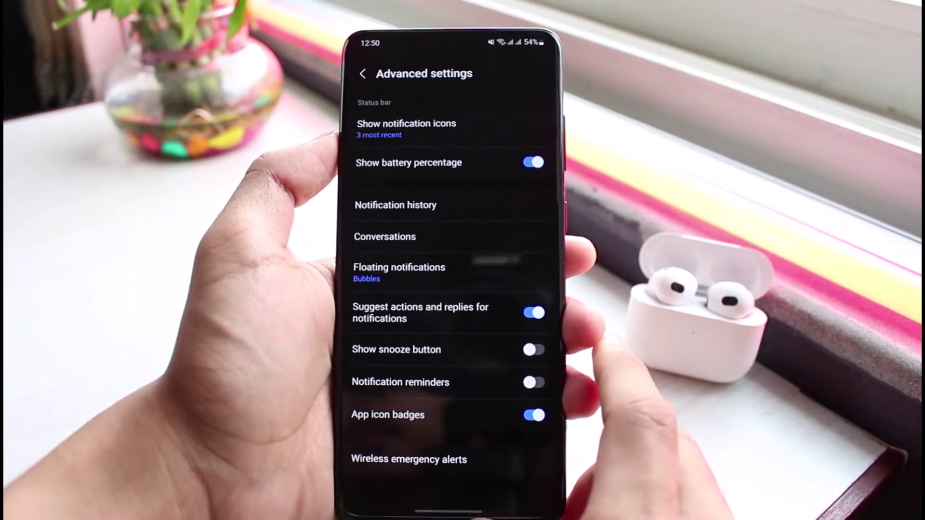